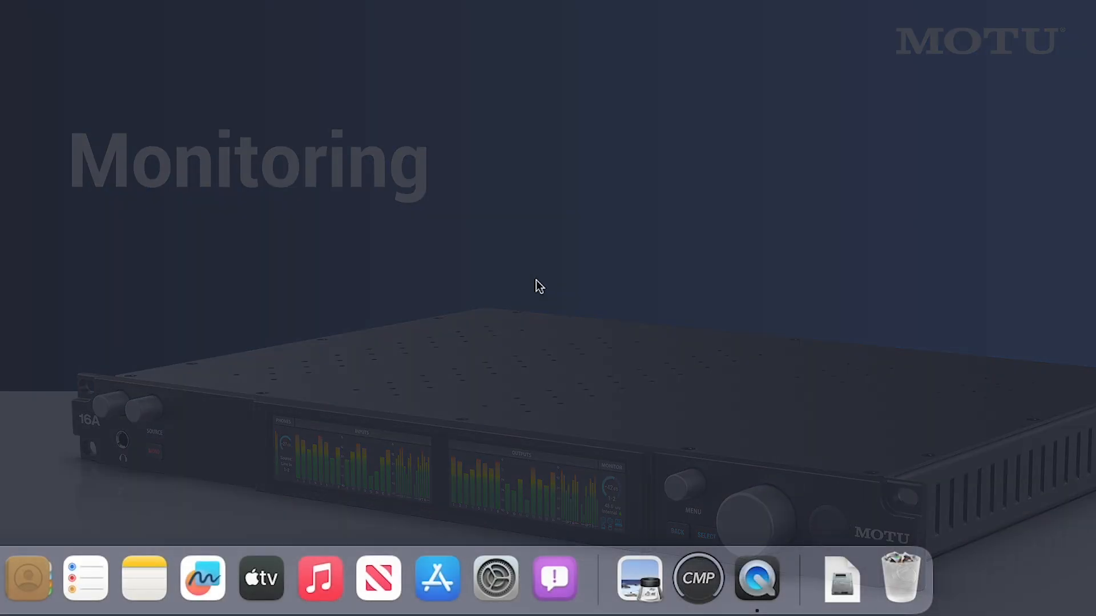
Launch CueMix Pro from the Dock to reach the Discovery page
left_click(697, 578)
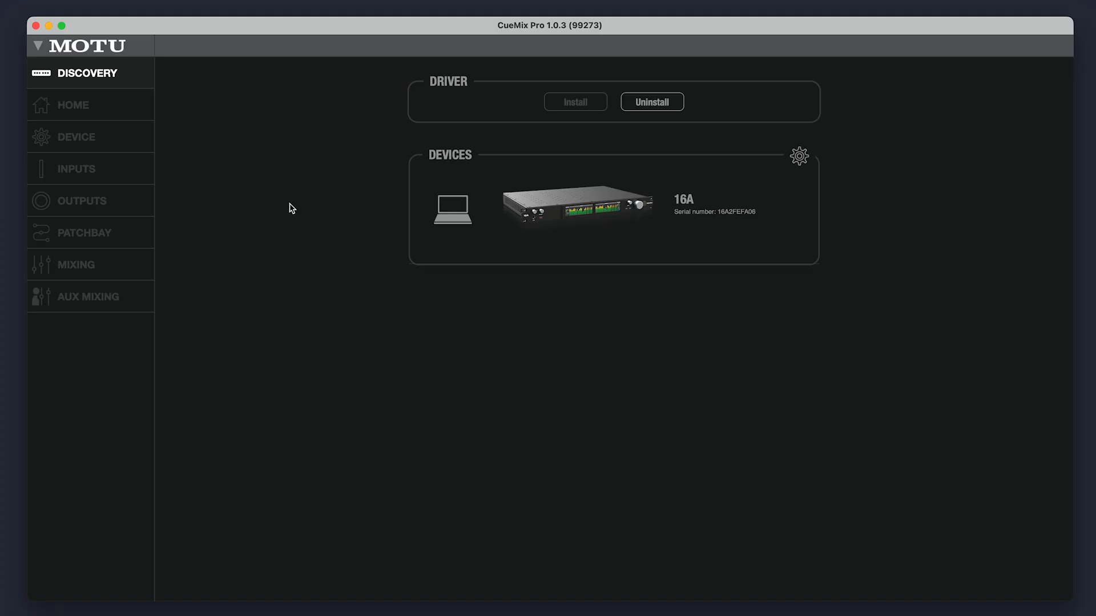
Connect to the detected 16A interface from the Discovery page
left_click(577, 205)
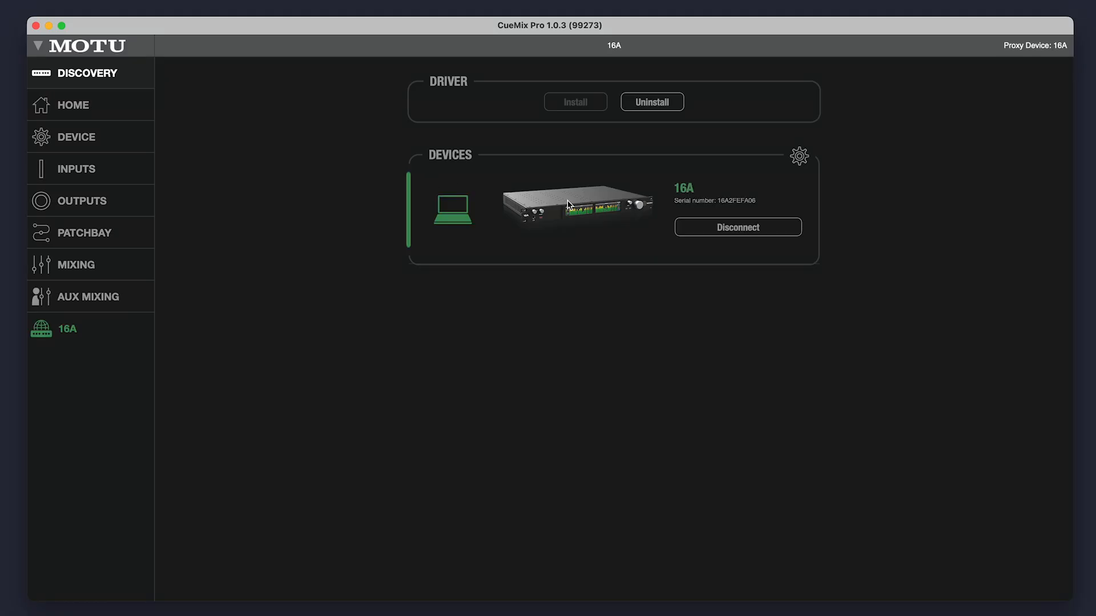
mouse_move(318, 223)
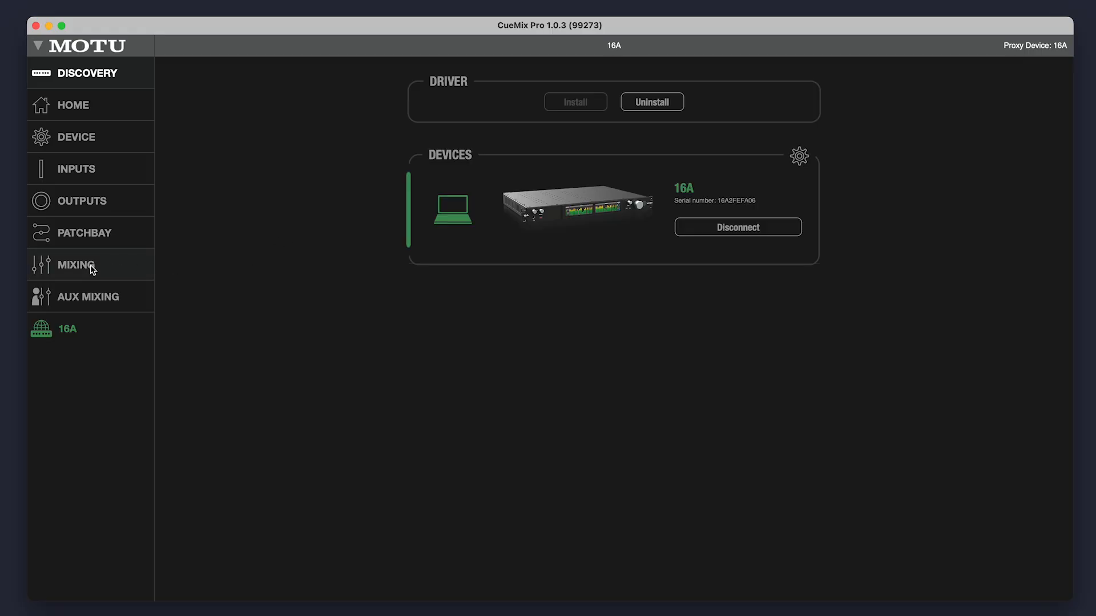
Switch to the MIXING page to show the 16A's channel strips
left_click(76, 264)
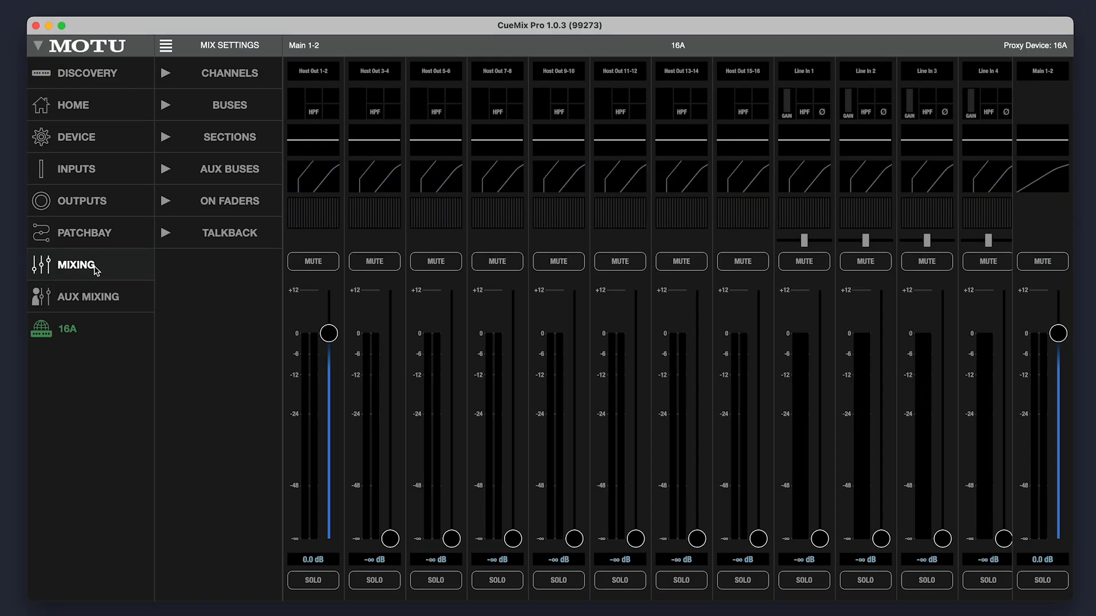
mouse_move(186, 318)
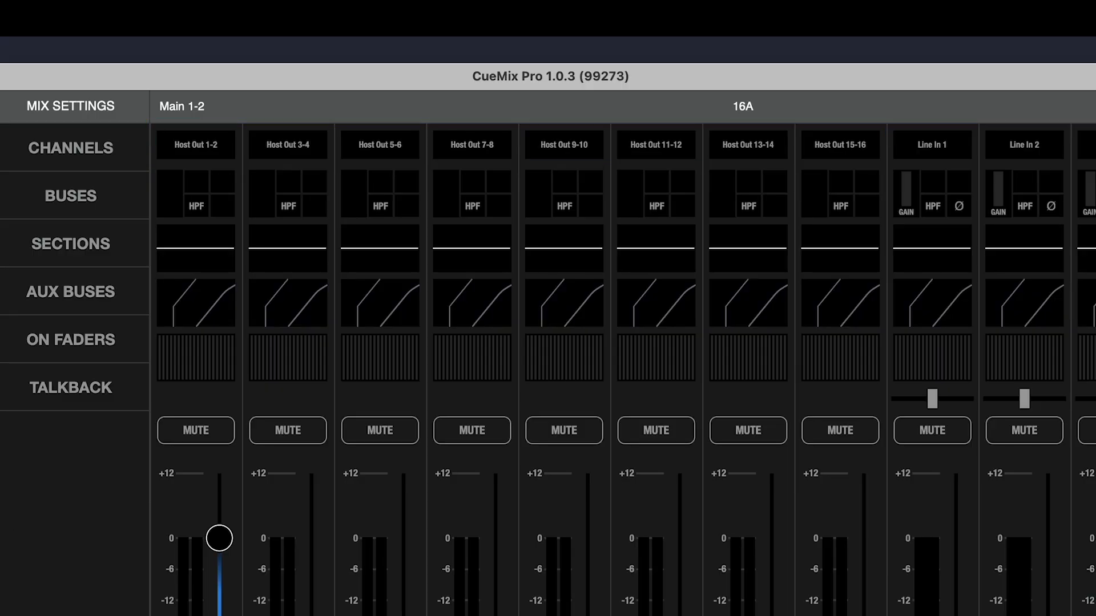
Scroll the mixer right to bring the Line In 1 and 2 faders into view
scroll("right", 3)
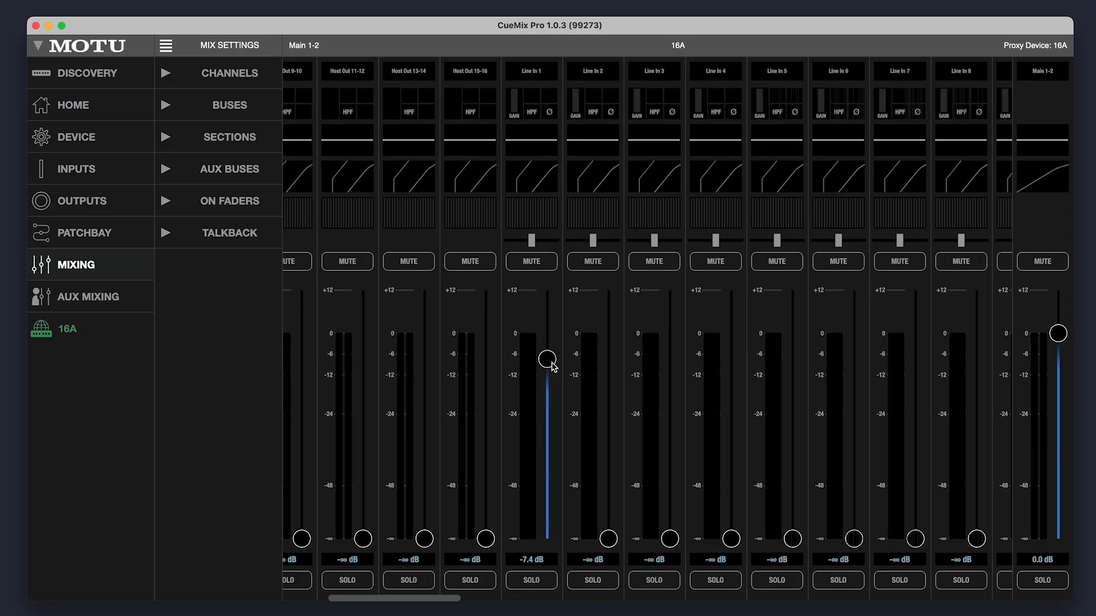
mouse_move(650, 502)
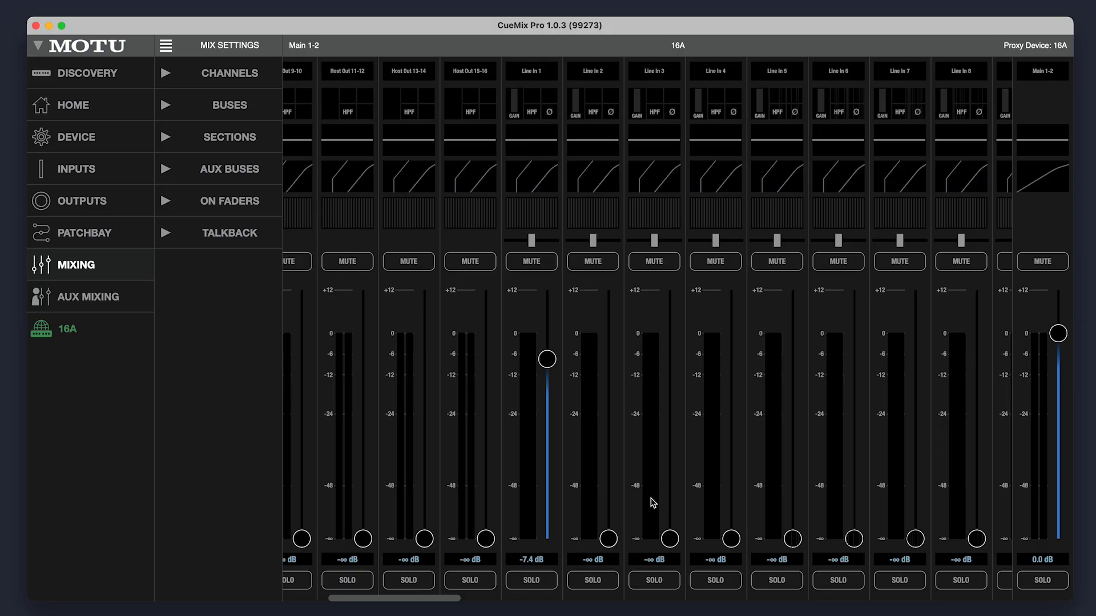
mouse_move(611, 545)
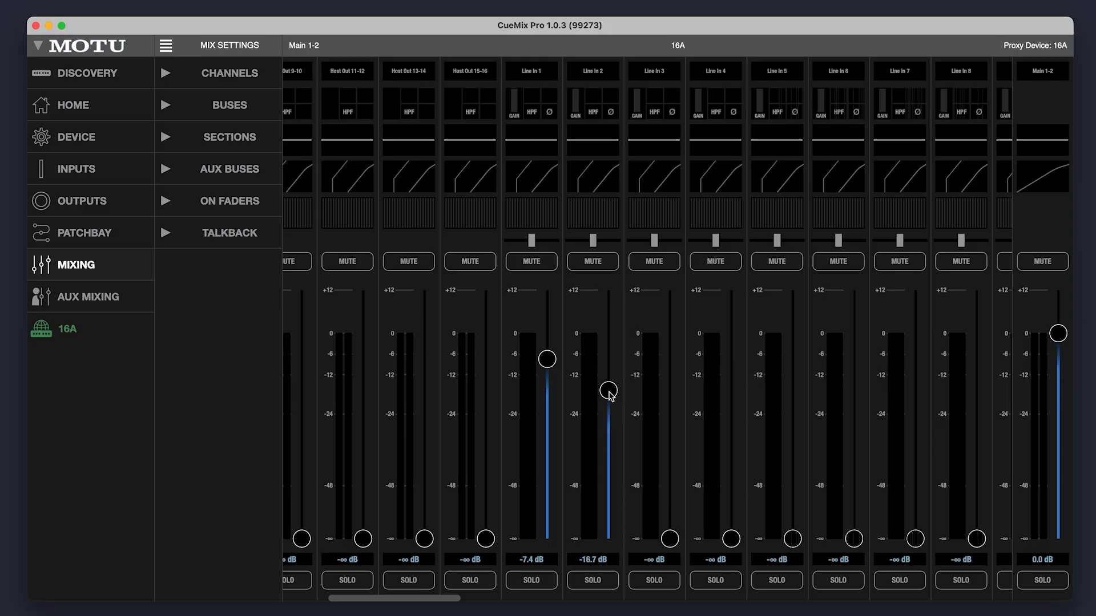
mouse_move(660, 454)
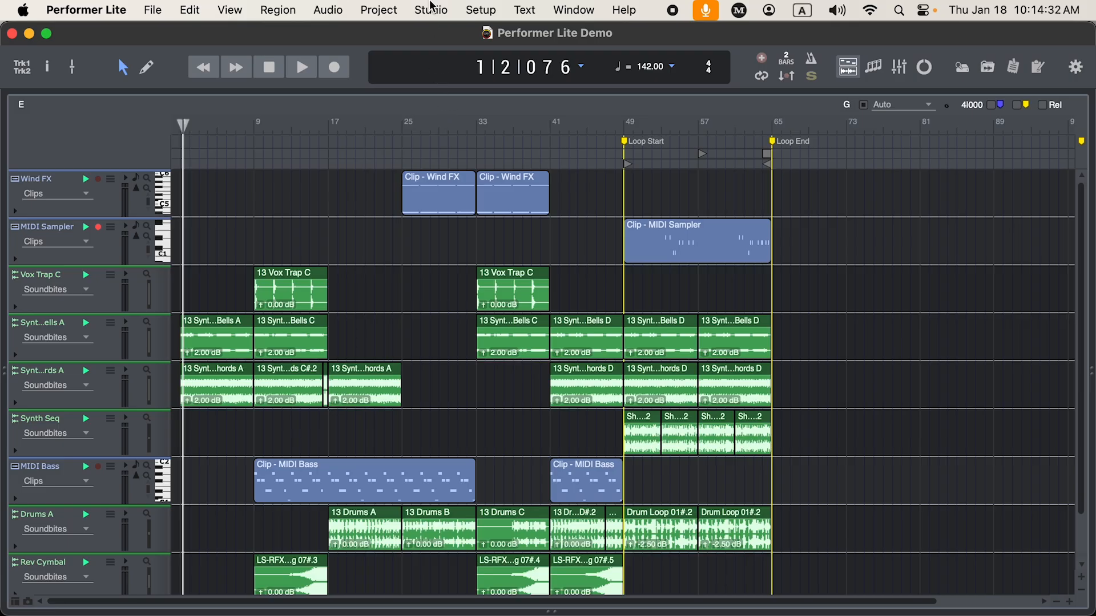
Leave Performer Lite and return to CueMix Pro's HOME page
left_click(430, 10)
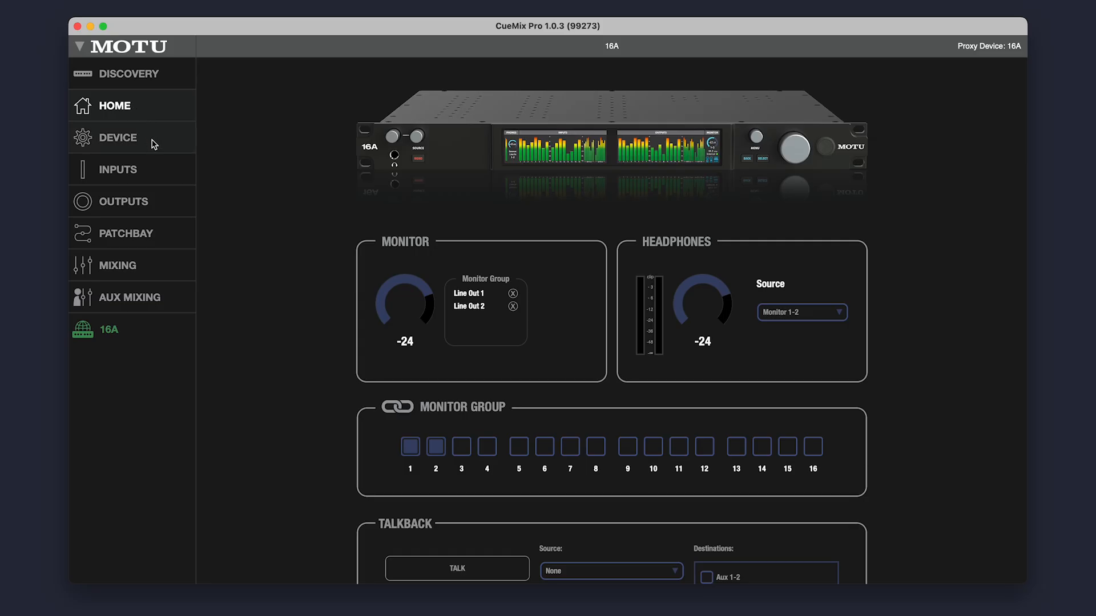
Step through the DEVICE, INPUTS and OUTPUTS pages, finishing on OUTPUTS
left_click(118, 137)
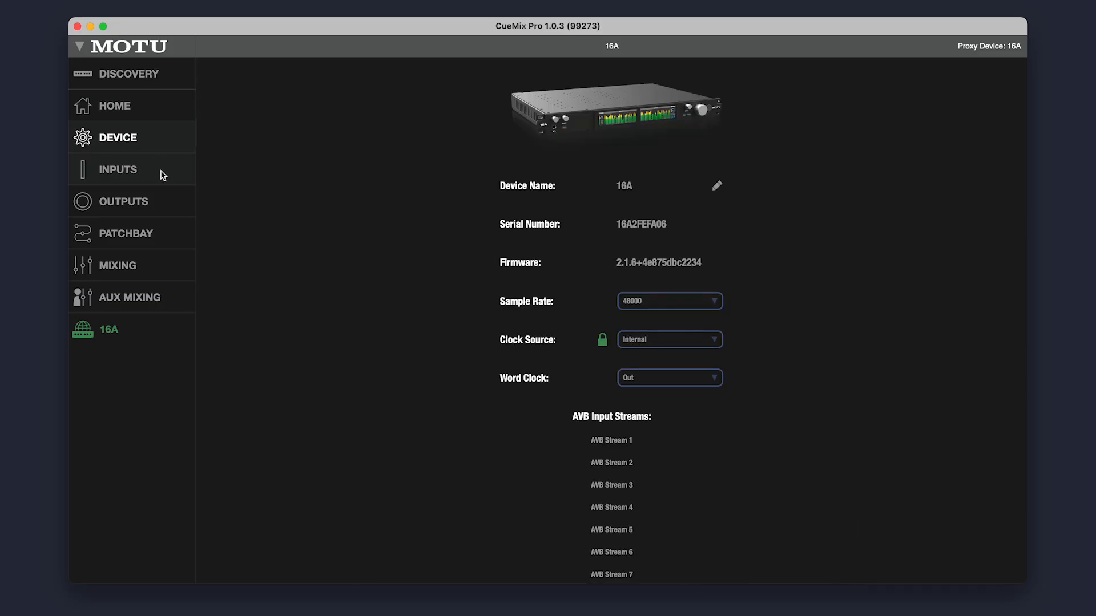
left_click(117, 169)
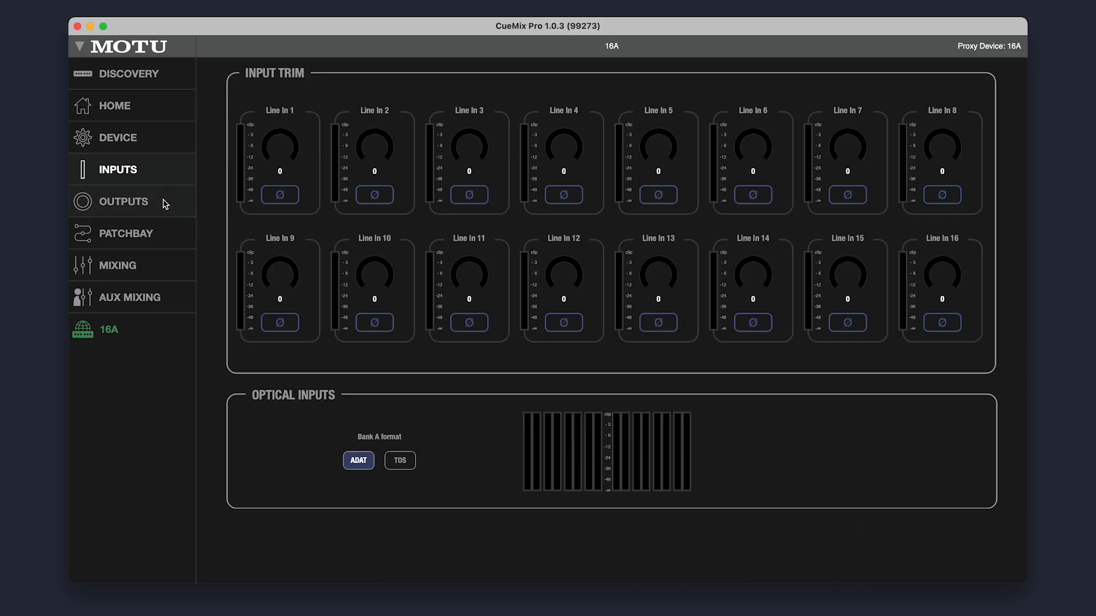
left_click(123, 202)
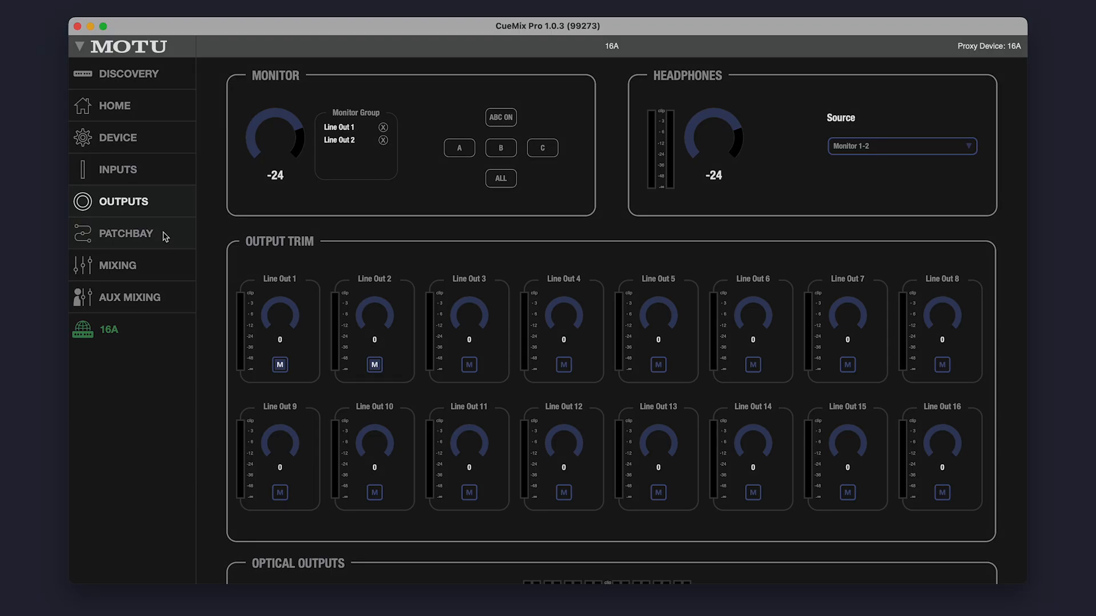